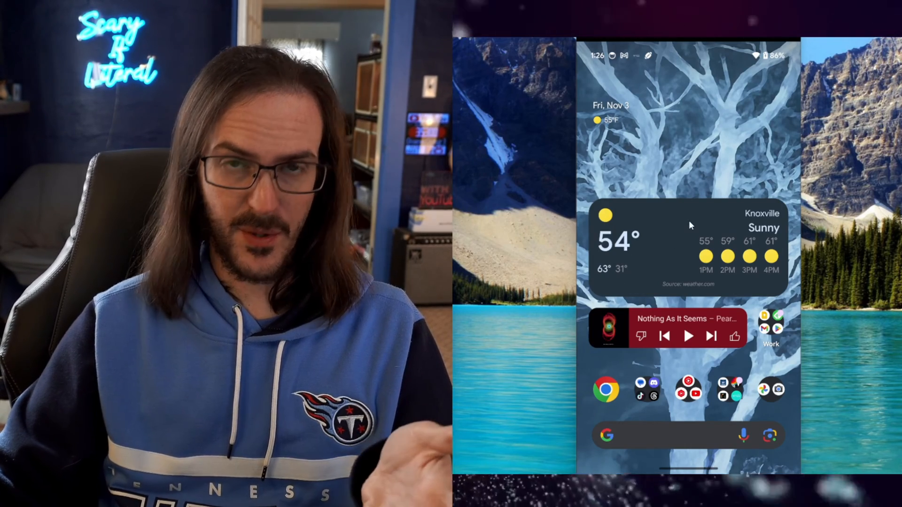
mouse_move(675, 48)
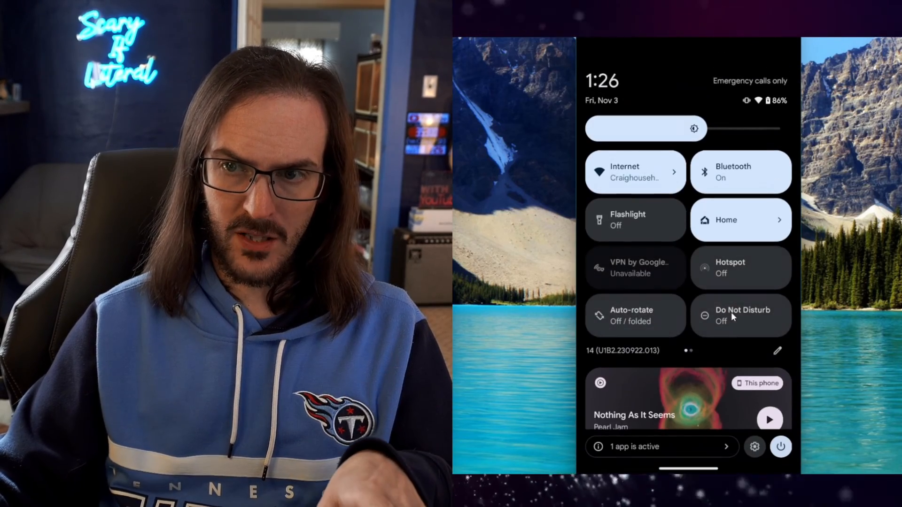
On the phone, tap Build number under About phone to confirm developer mode is enabled
left_click(754, 447)
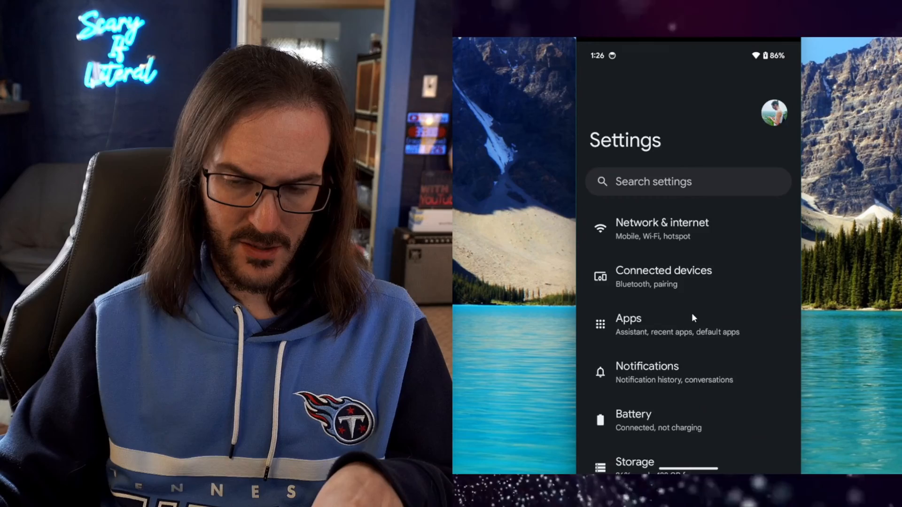
scroll("down", 3)
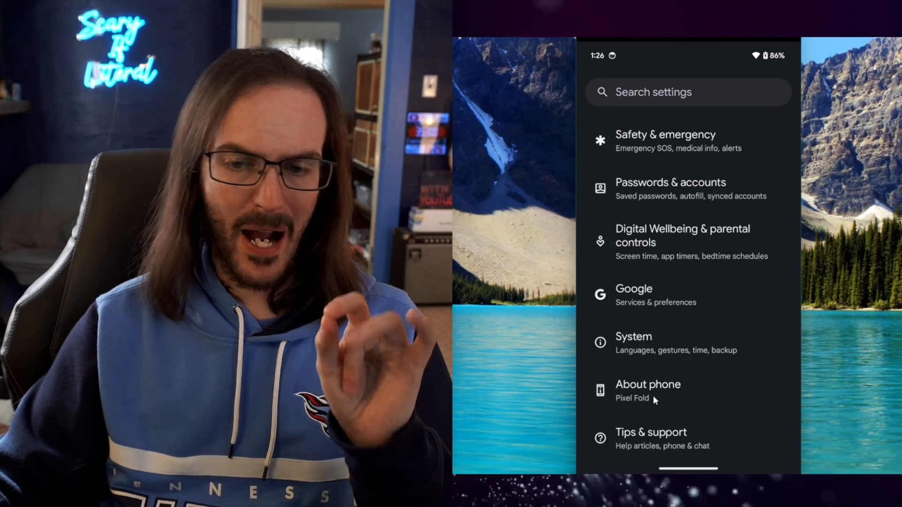
left_click(648, 391)
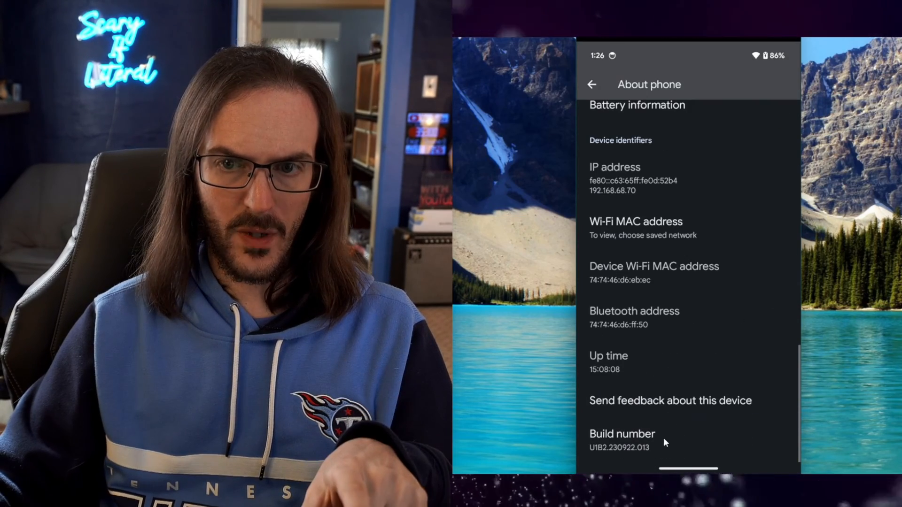
left_click(621, 434)
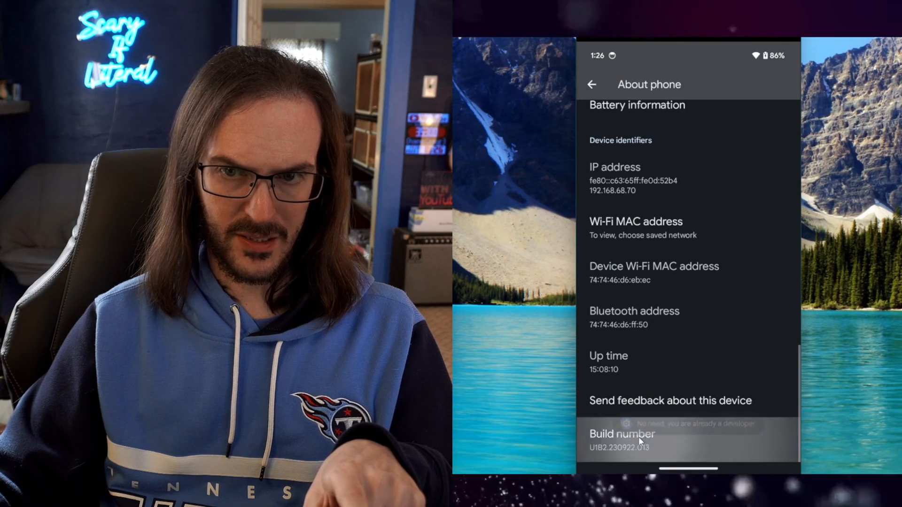
left_click(619, 434)
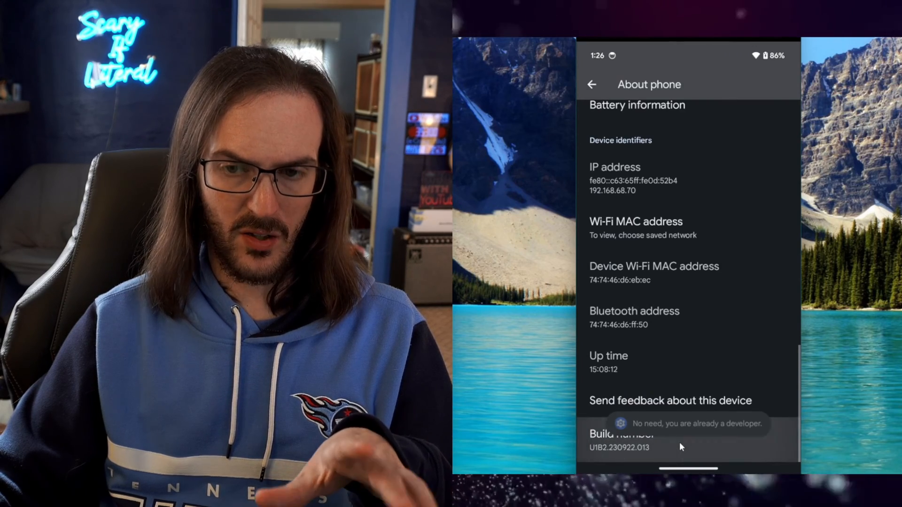
left_click(592, 84)
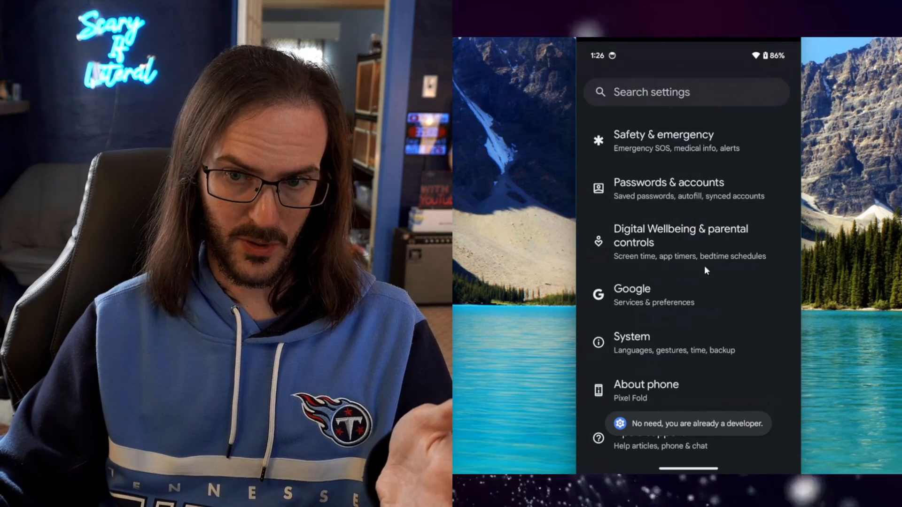
Navigate to System > Developer options and scroll through the page
left_click(632, 344)
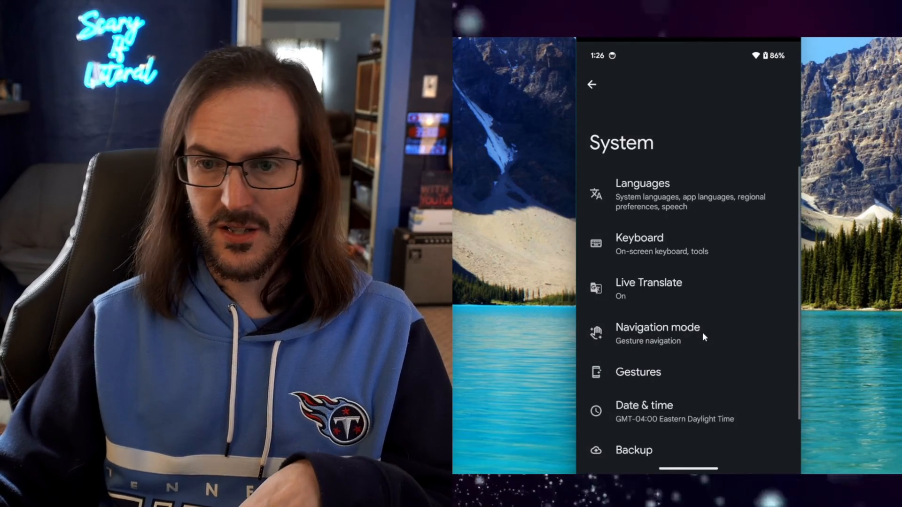
scroll("down", 3)
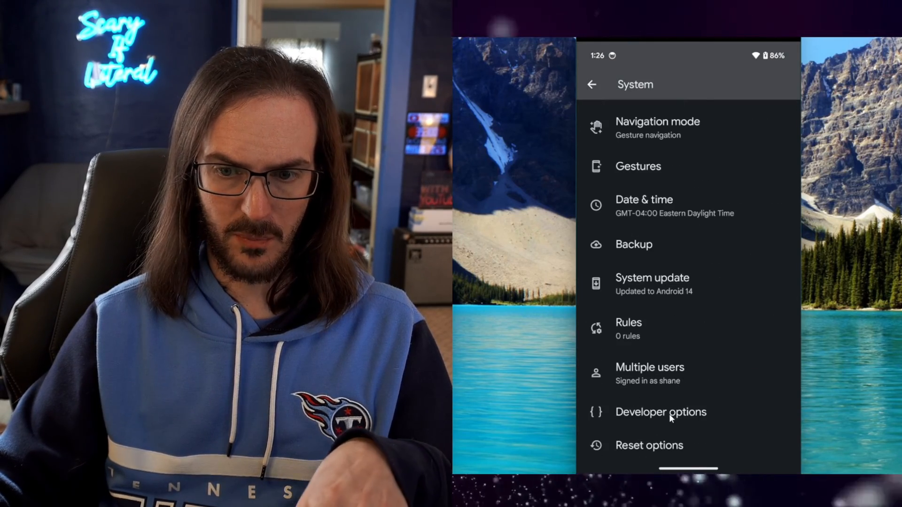
left_click(661, 412)
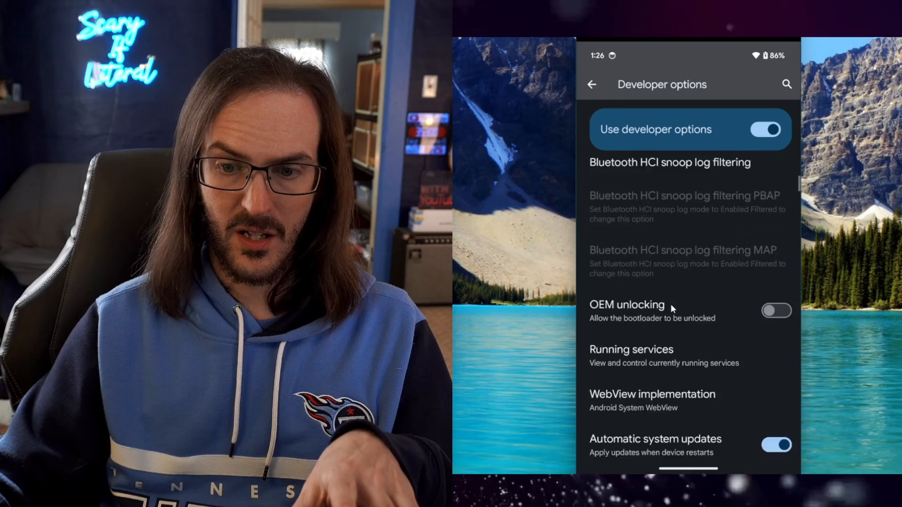
scroll("down", 3)
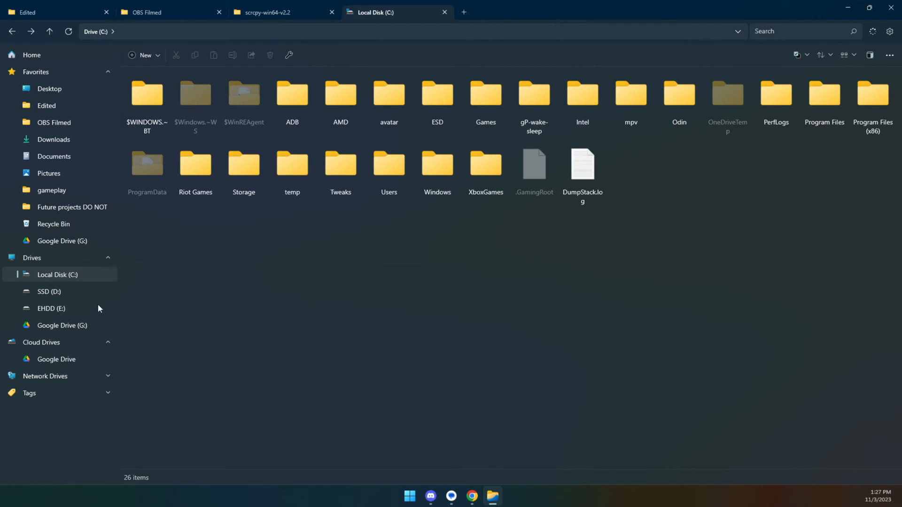
Delete the old scrcpy folder inside C:\ADB, then view Downloads with scrcpy-win64-v2.2
left_click(292, 94)
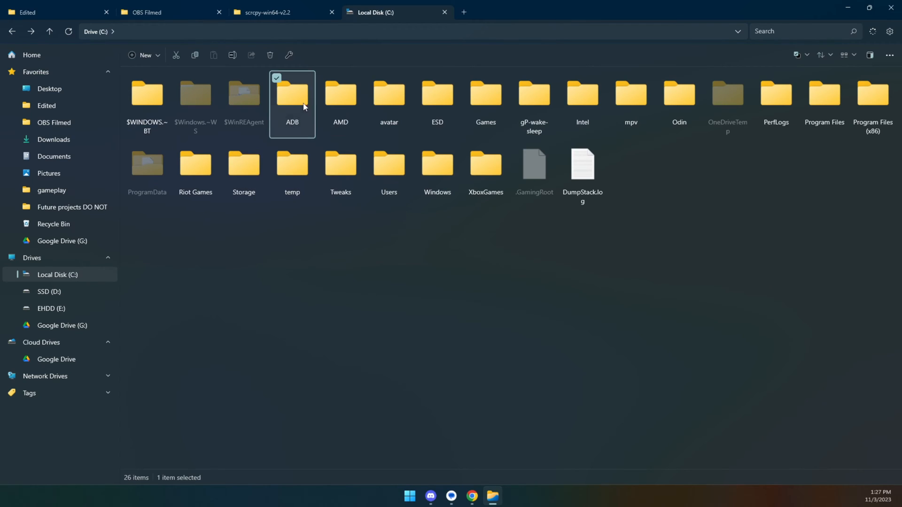
double_click(291, 94)
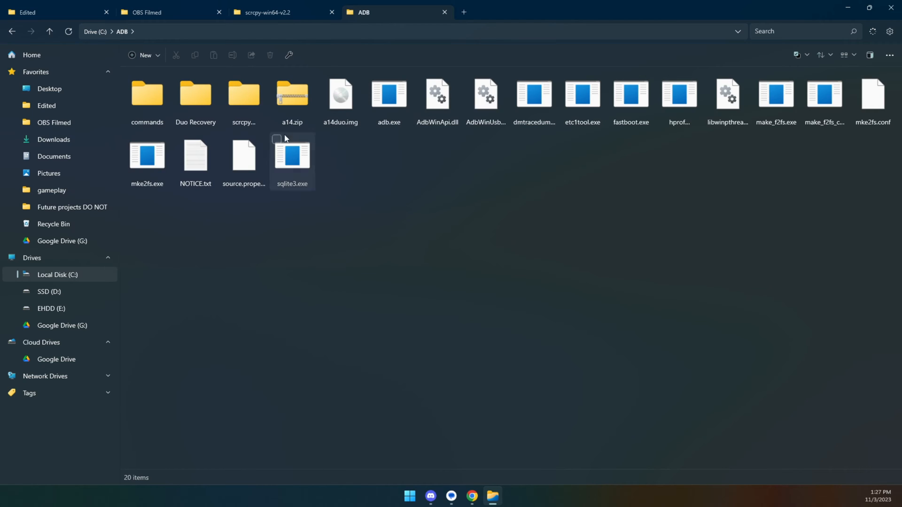
left_click(292, 94)
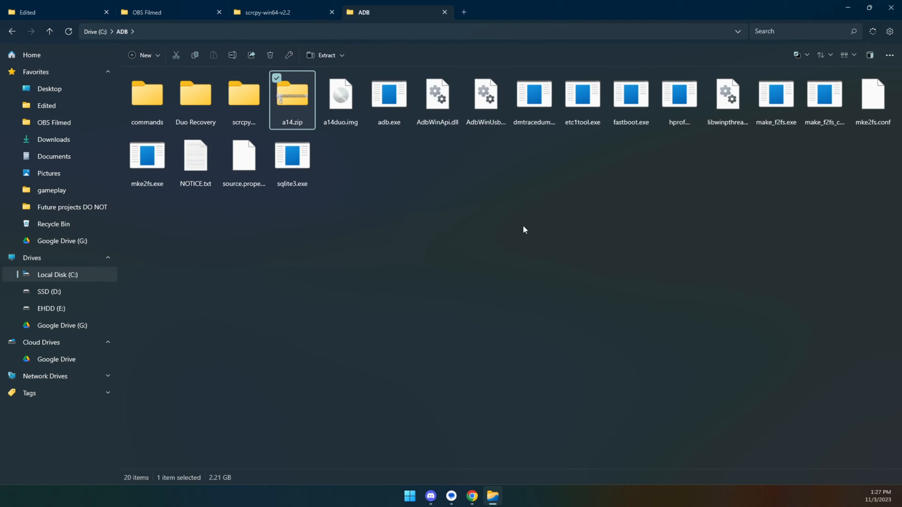
left_click(270, 287)
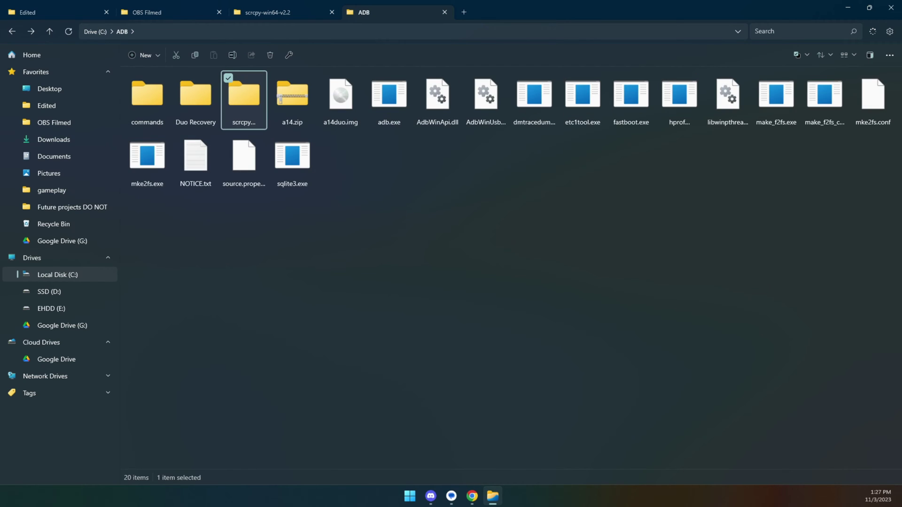
left_click(265, 281)
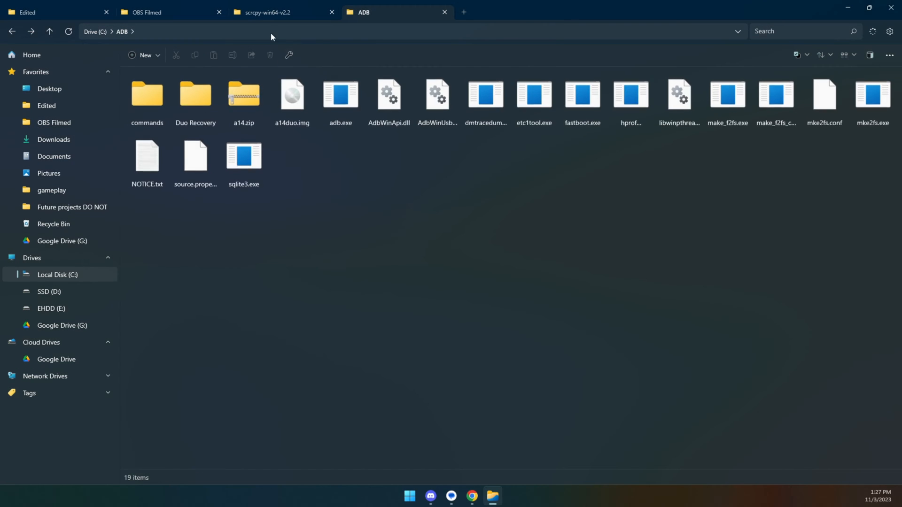
left_click(276, 12)
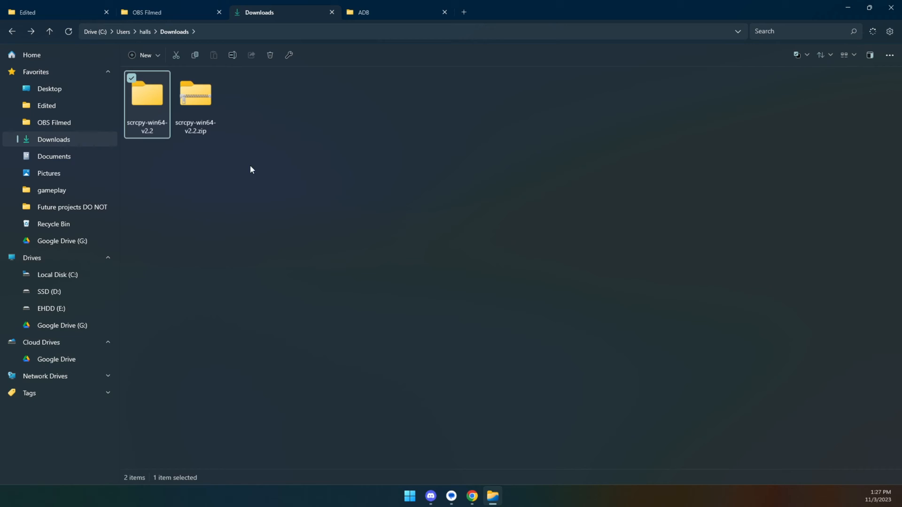
mouse_move(175, 187)
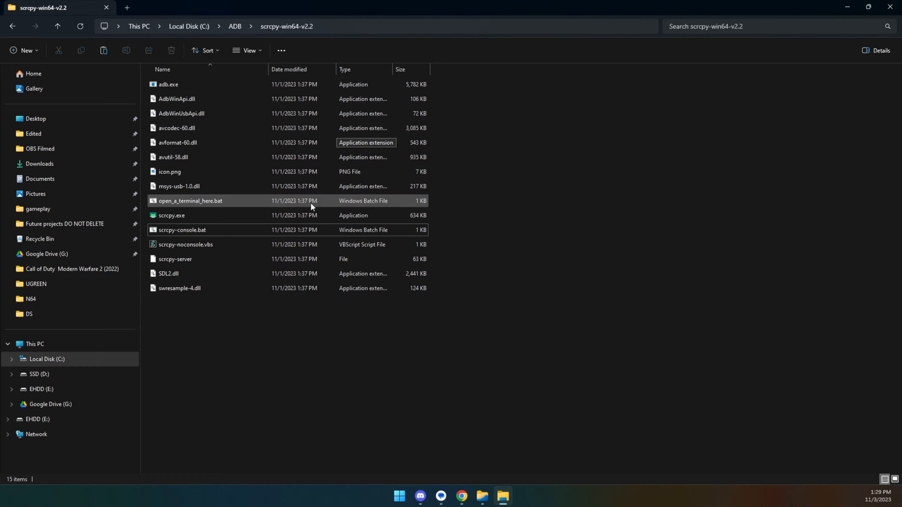
Add scrcpy.exe to the Start menu's pinned apps
right_click(171, 216)
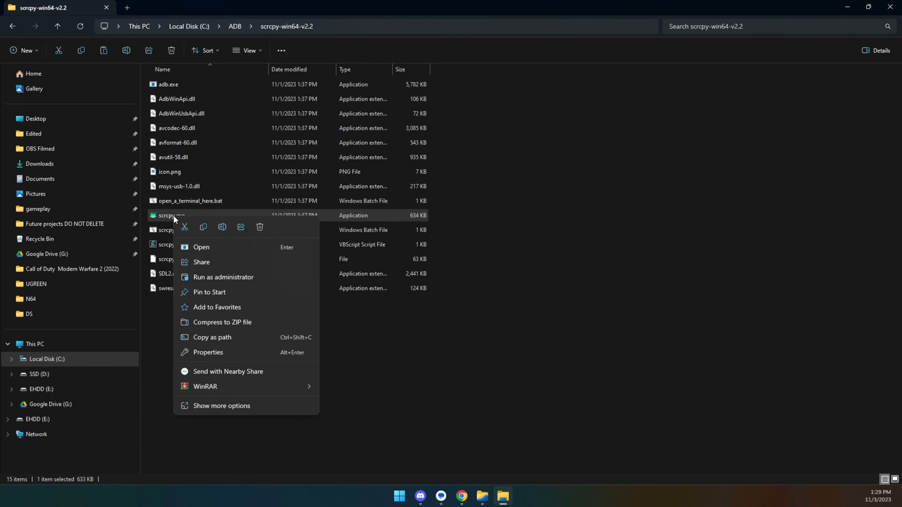
mouse_move(225, 295)
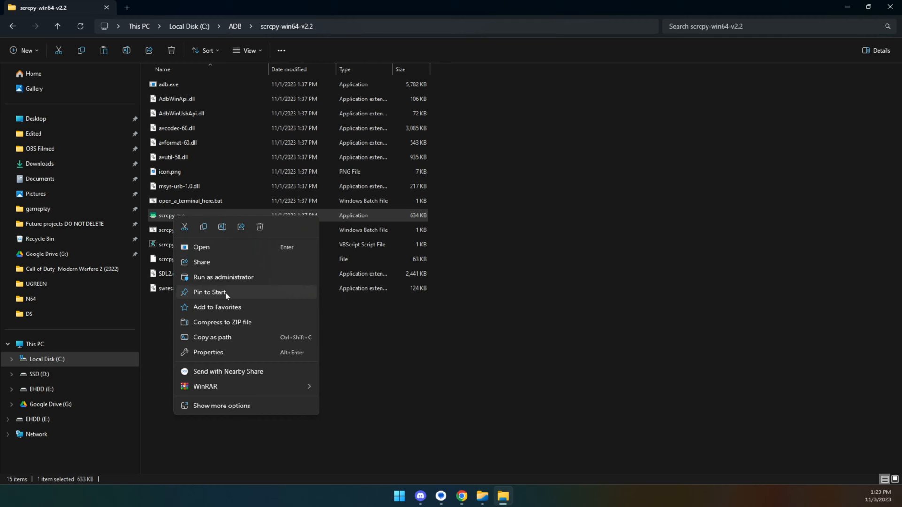
left_click(399, 496)
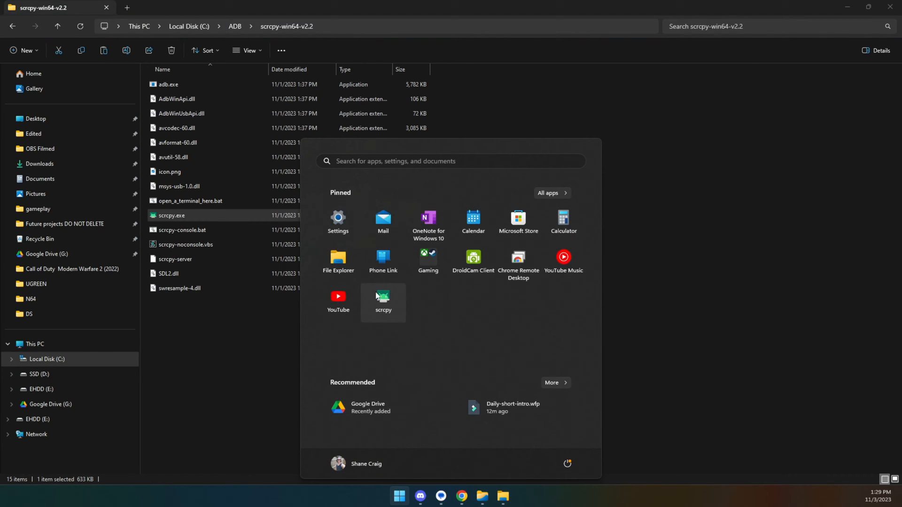
mouse_move(395, 313)
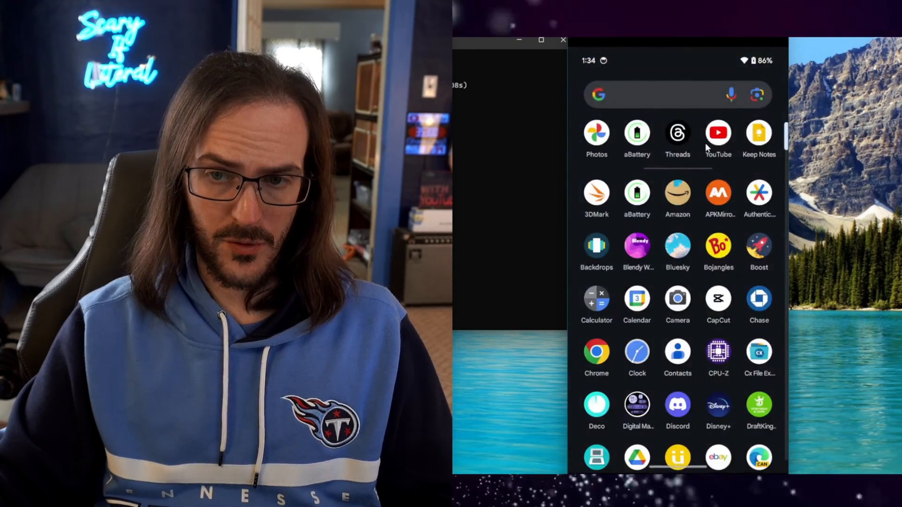
Scroll the phone's app drawer and clear the Google search text
scroll("down", 3)
type("gsdgsgds")
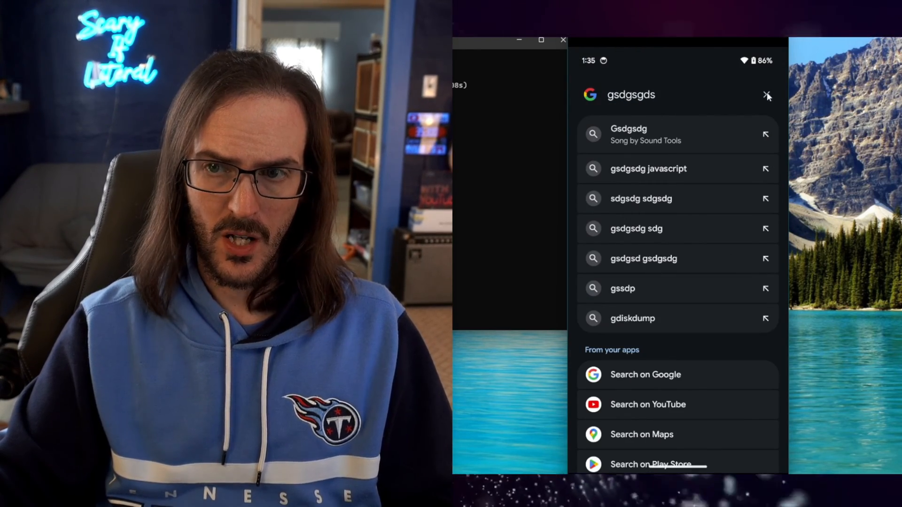
left_click(766, 96)
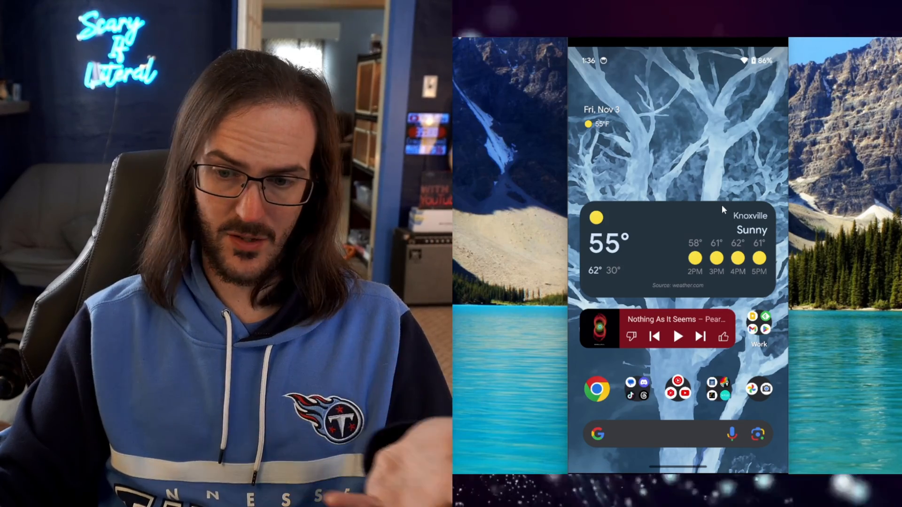
mouse_move(721, 127)
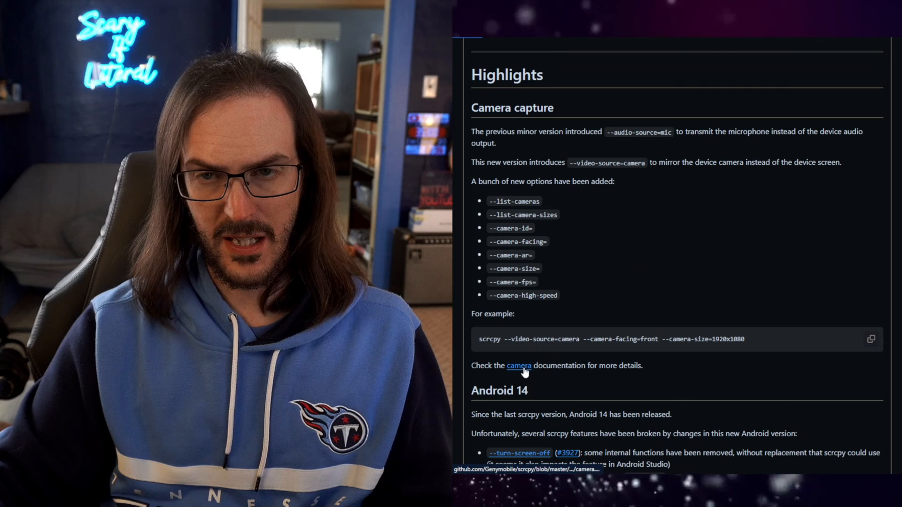
Follow the camera documentation link from scrcpy's Camera capture release notes
left_click(519, 366)
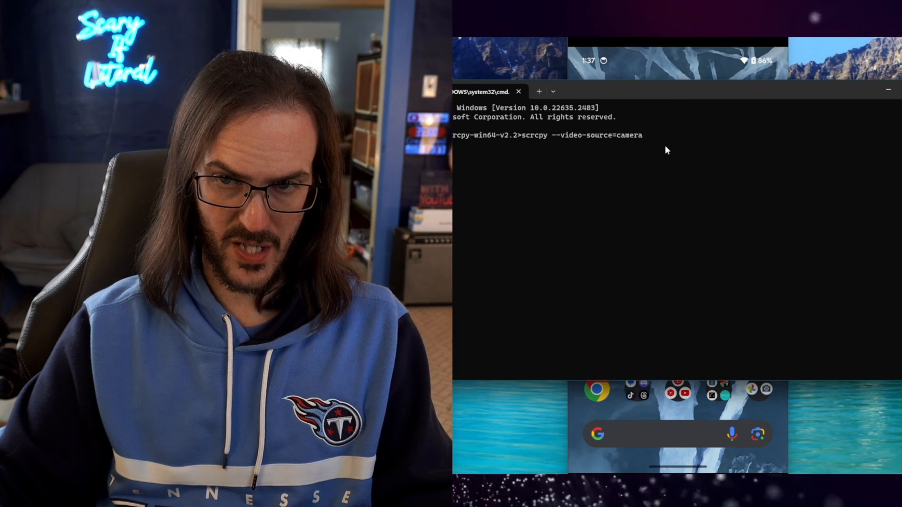
Run scrcpy --video-source=camera, then begin the scrcpy -r test.mp4 recording command
key("Enter")
type("scrcpy -r")
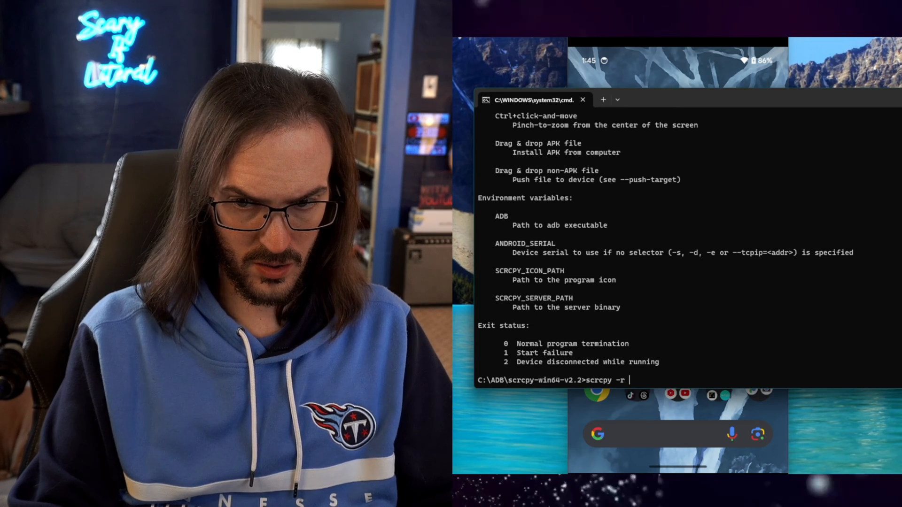
type("tes")
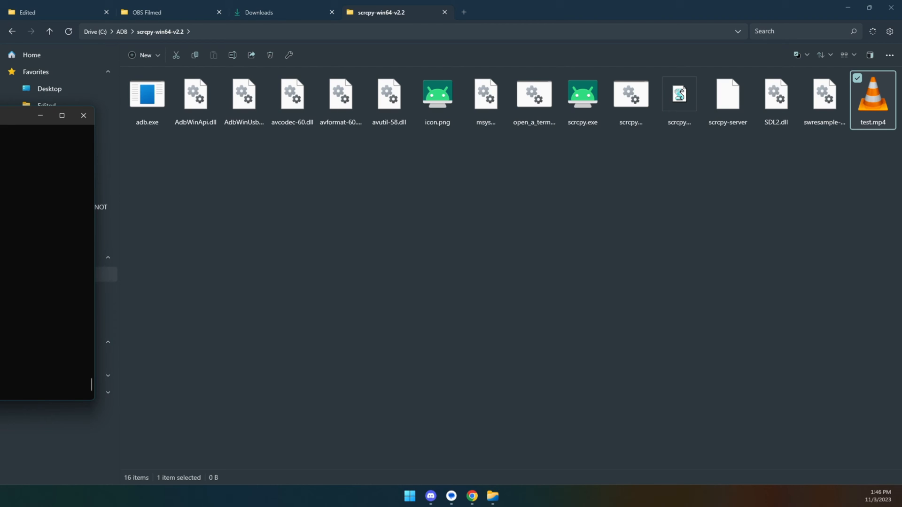
Play the 37-second test.mp4 recording in VLC
double_click(874, 95)
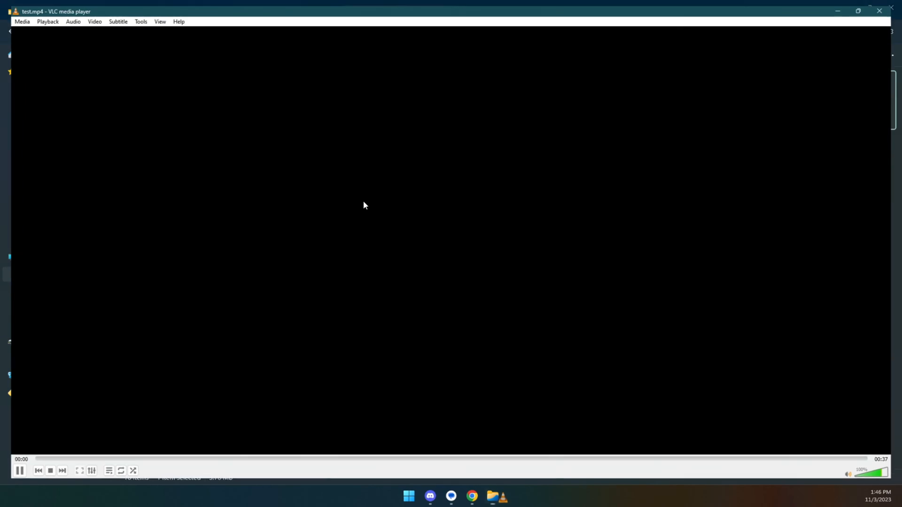